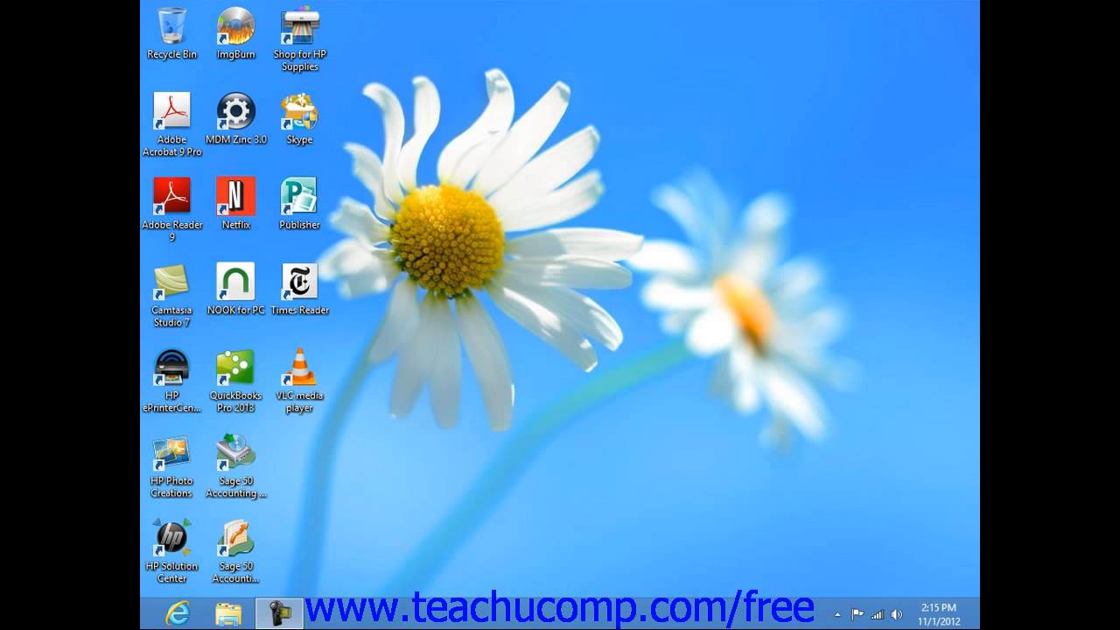
mouse_move(522, 623)
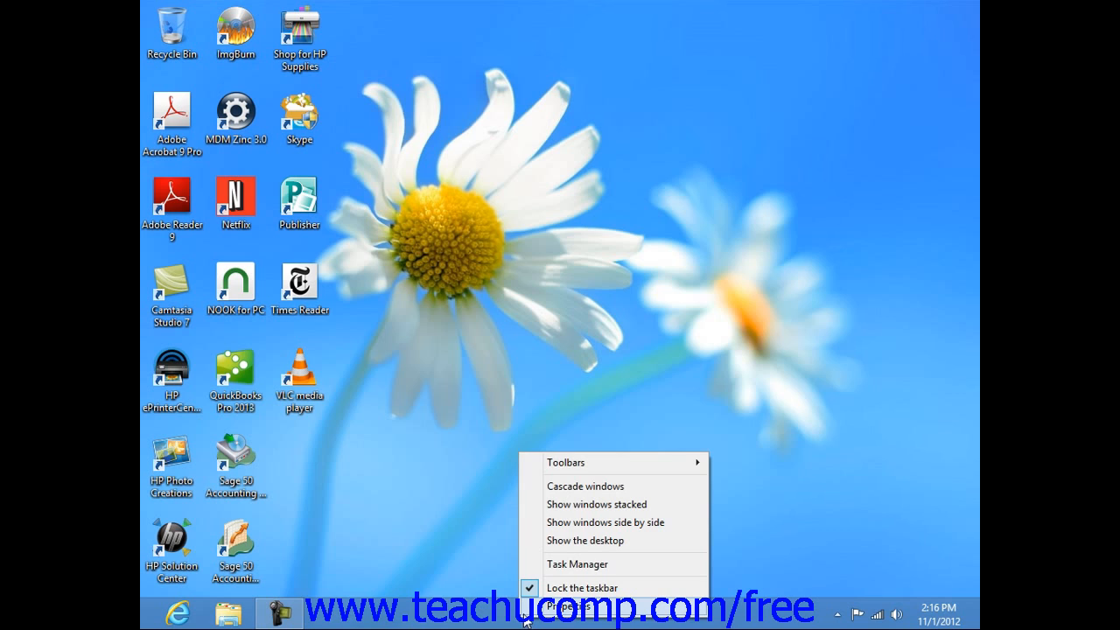
Uncheck 'Lock the taskbar' so the taskbar can be moved.
click(584, 588)
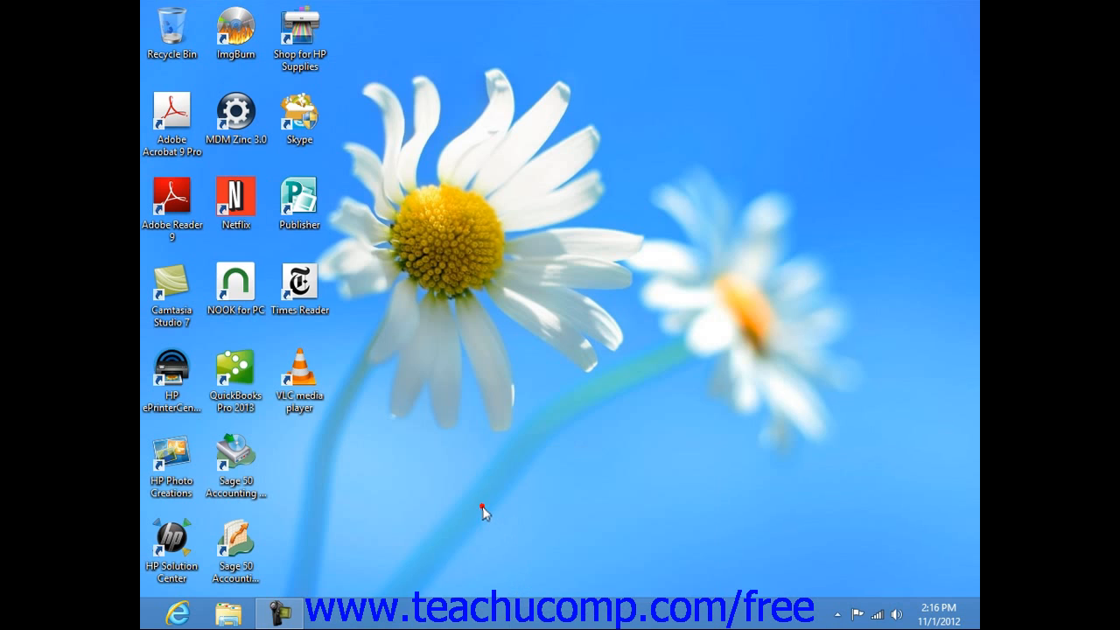
mouse_move(584, 525)
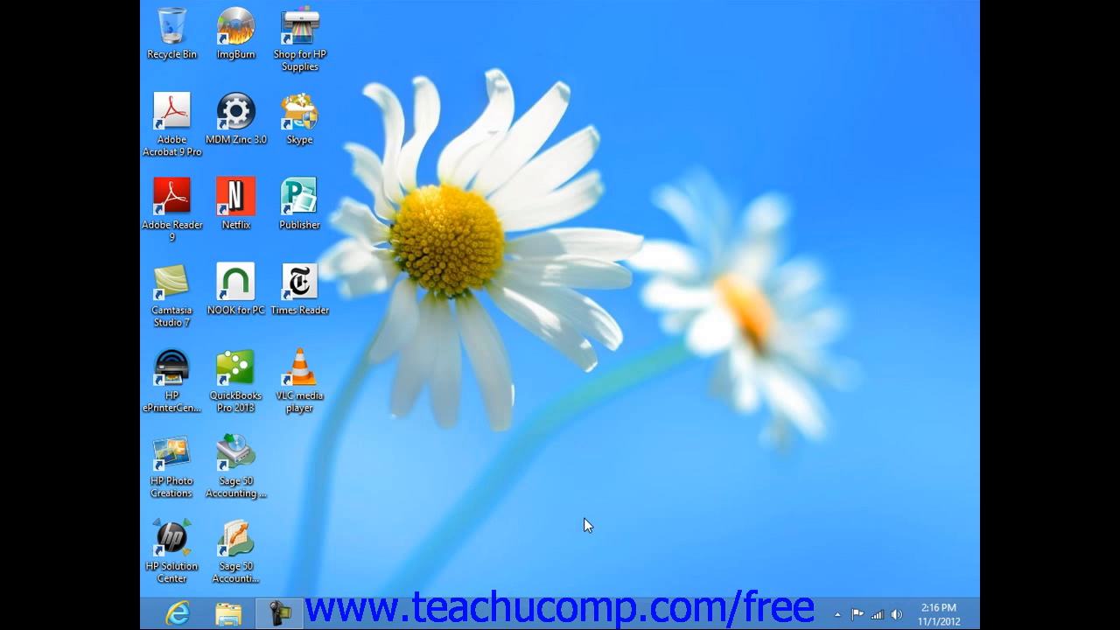
mouse_move(585, 524)
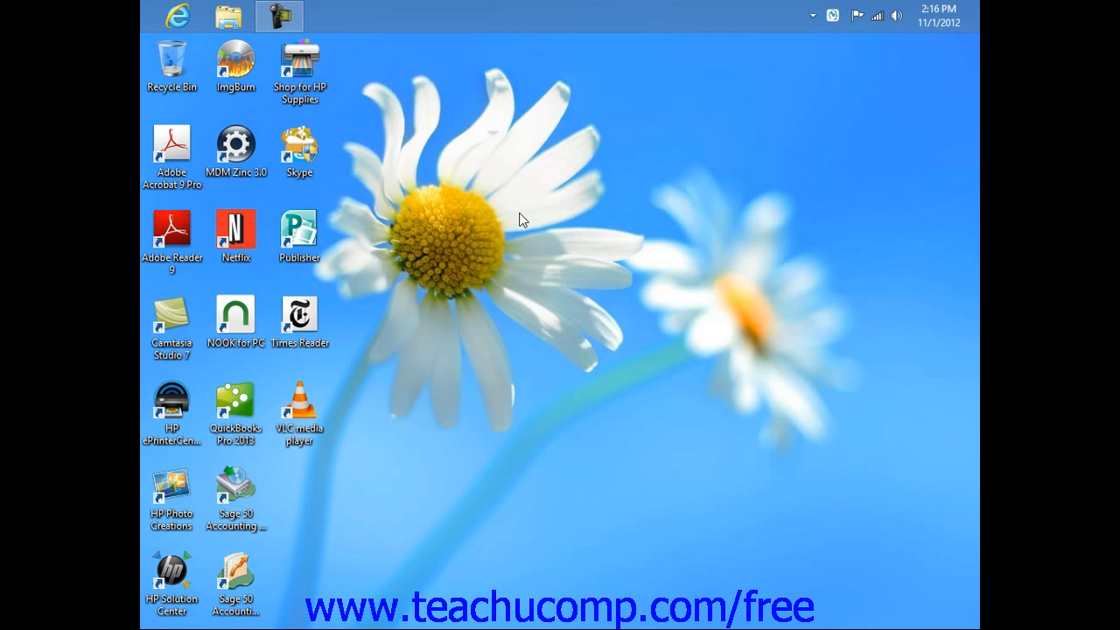
mouse_move(546, 65)
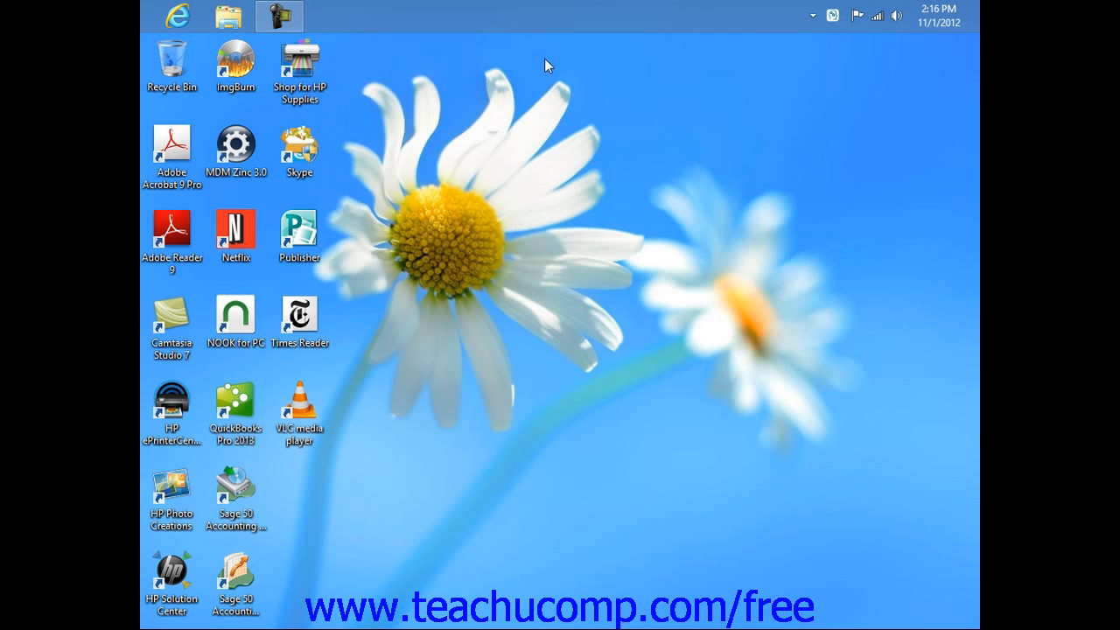
mouse_move(546, 32)
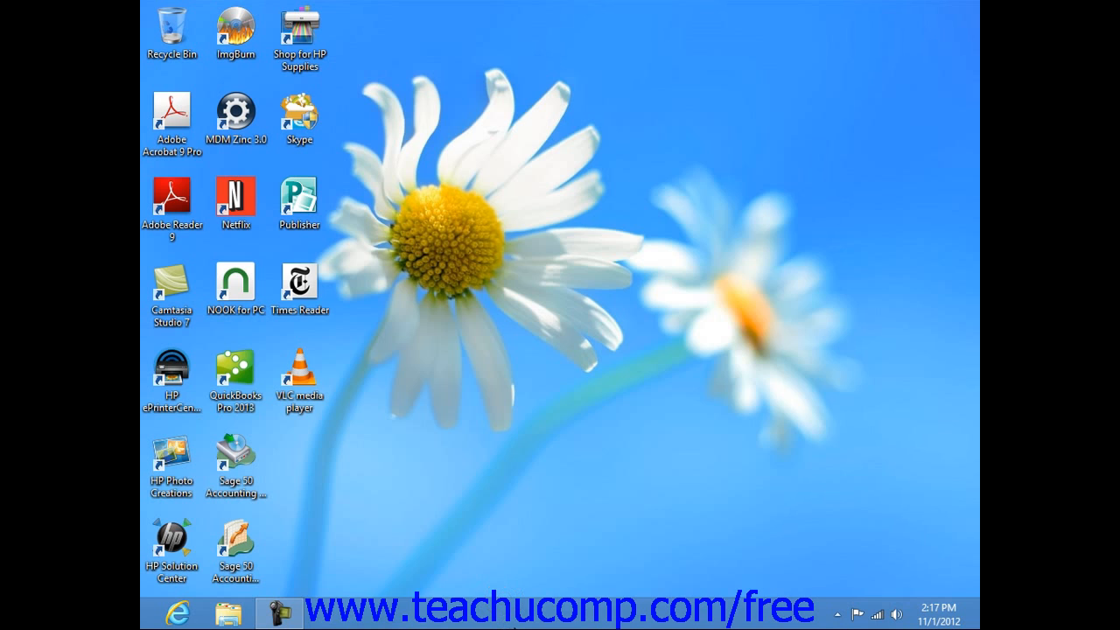
Check 'Lock the taskbar' again from the taskbar's context menu.
right_click(557, 609)
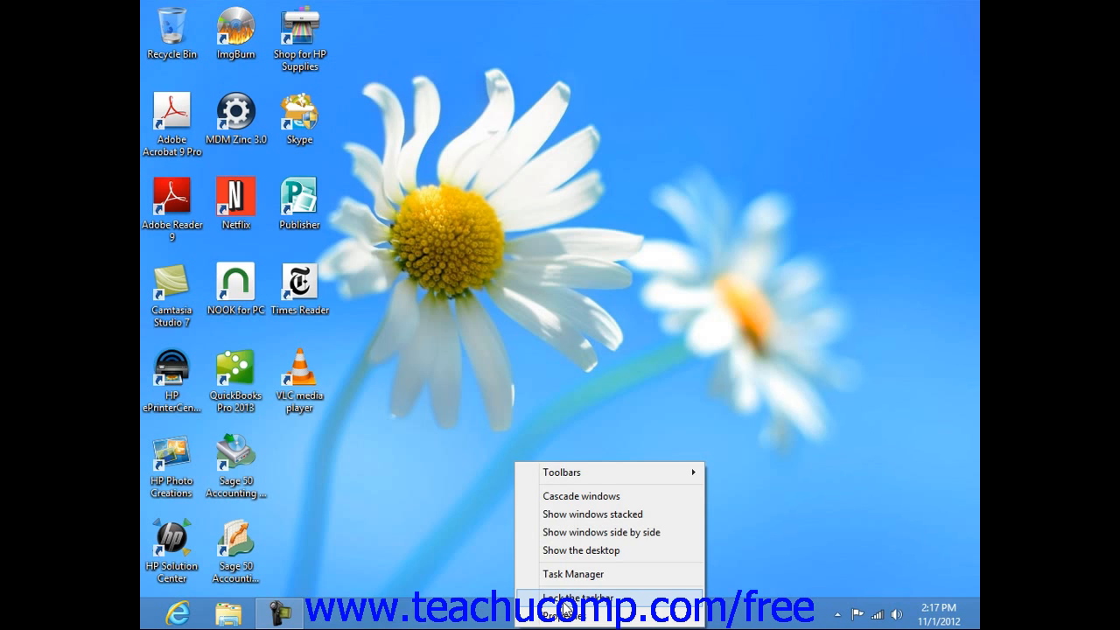
click(595, 616)
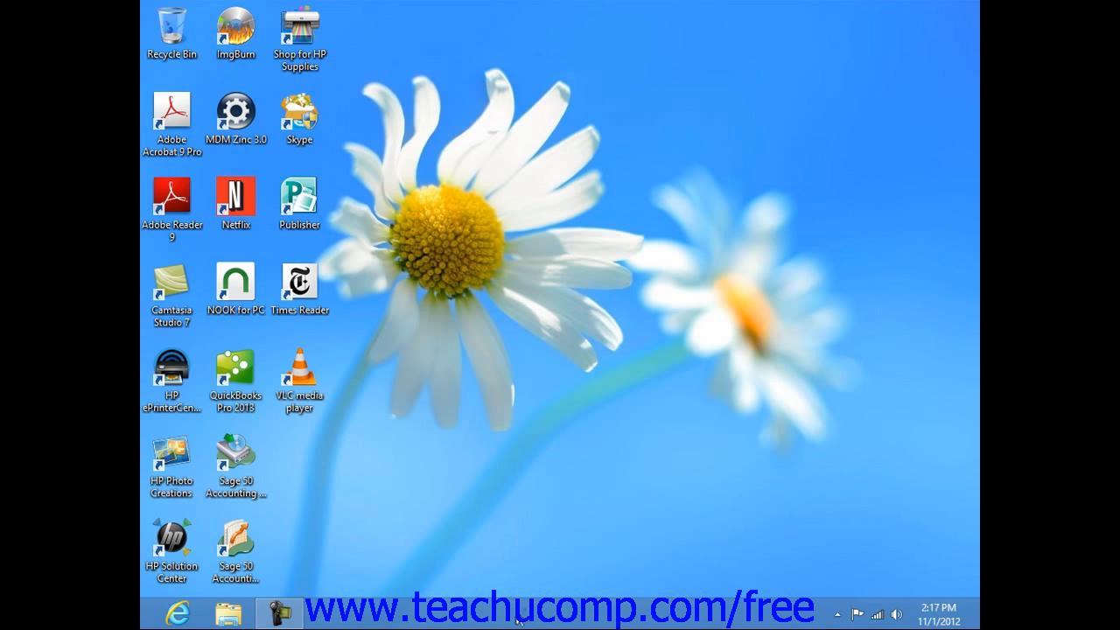
mouse_move(567, 382)
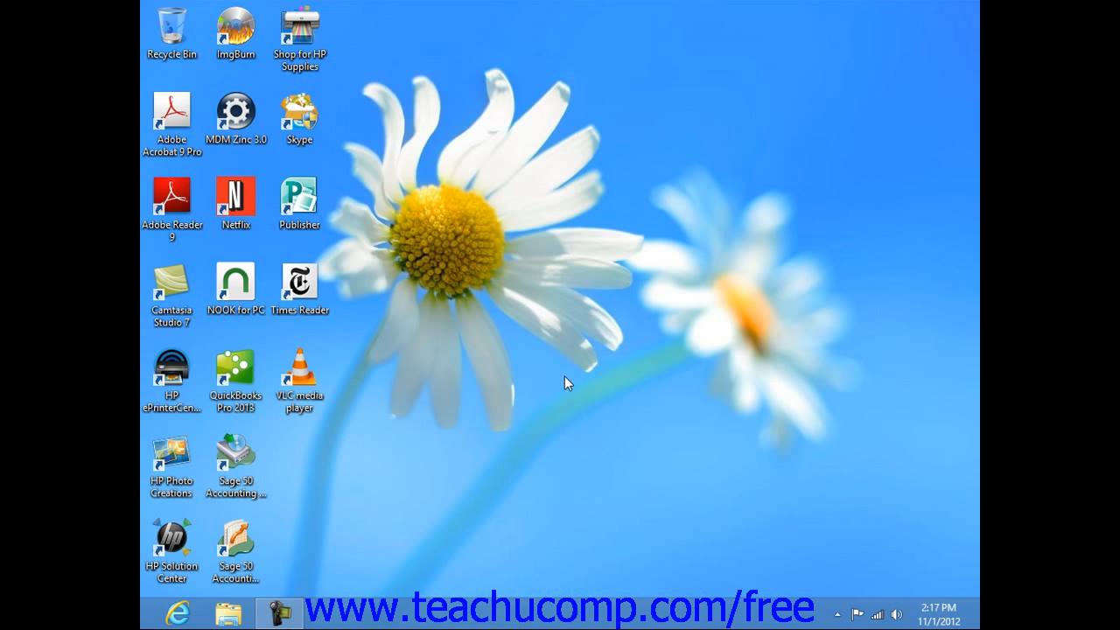